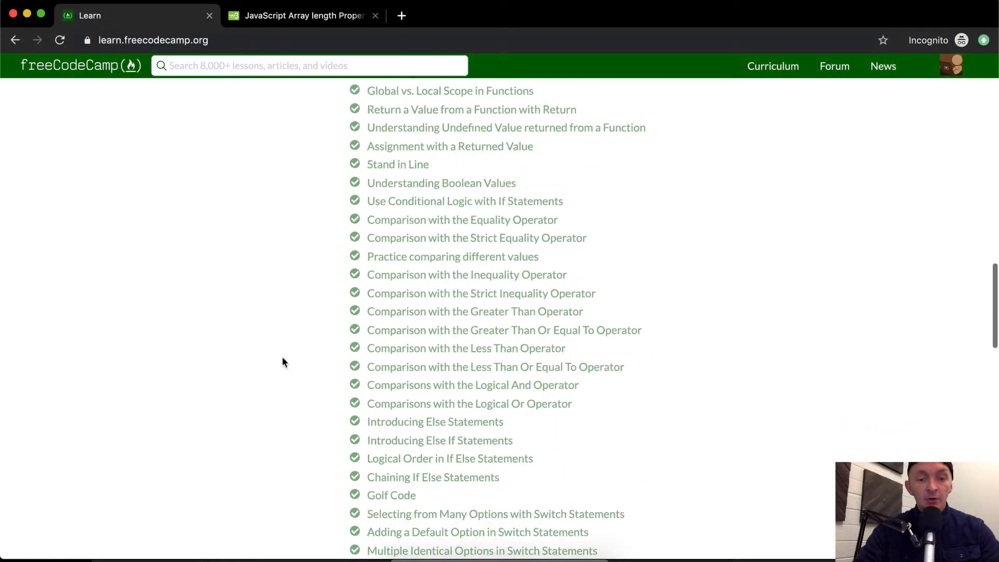
Scroll the Basic JavaScript list down to the Accessing Nested Objects challenge.
scroll(down, 3)
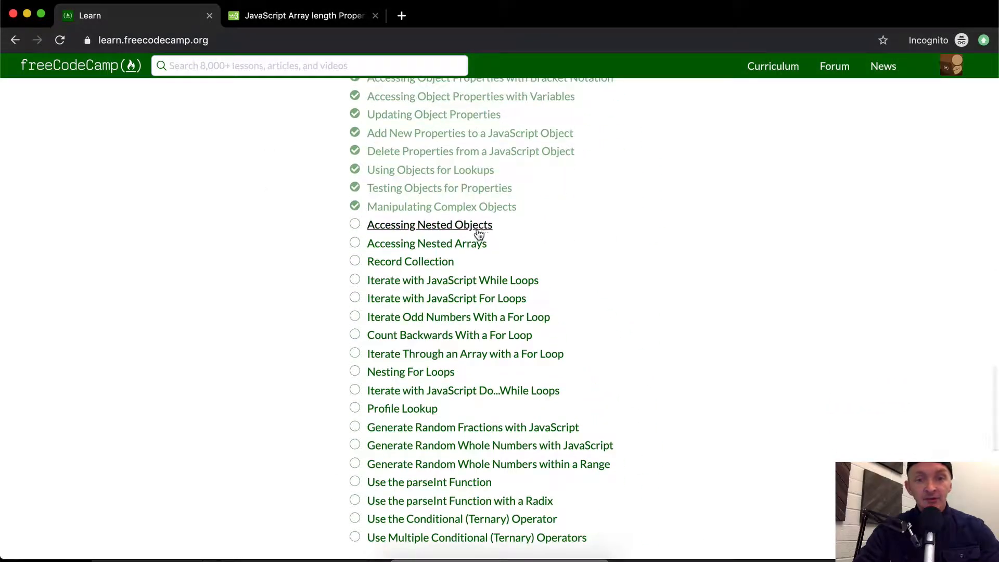
Open Accessing Nested Objects and study the example's cabinet, folder1 and bottom drawer keys.
click(429, 224)
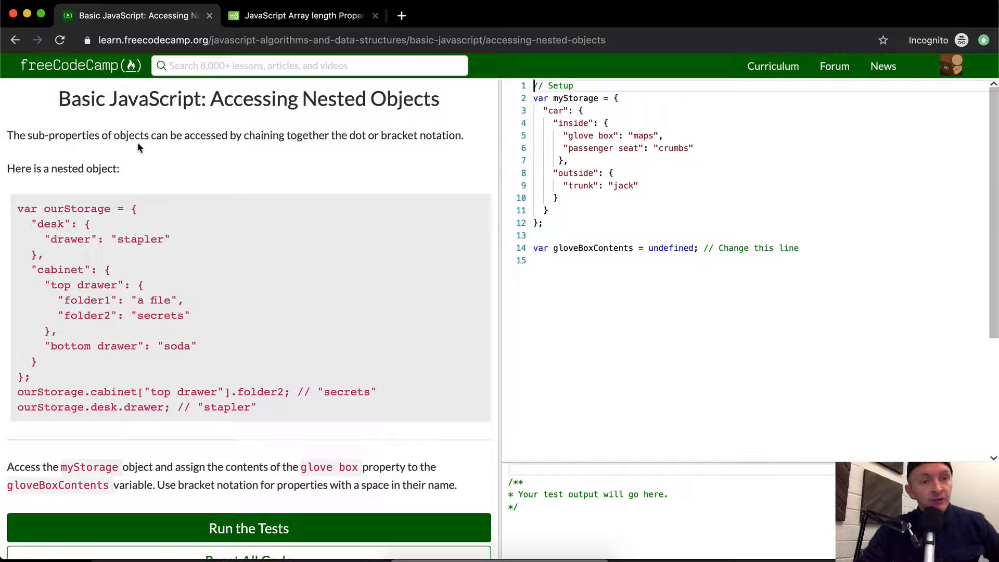
mouse_move(218, 149)
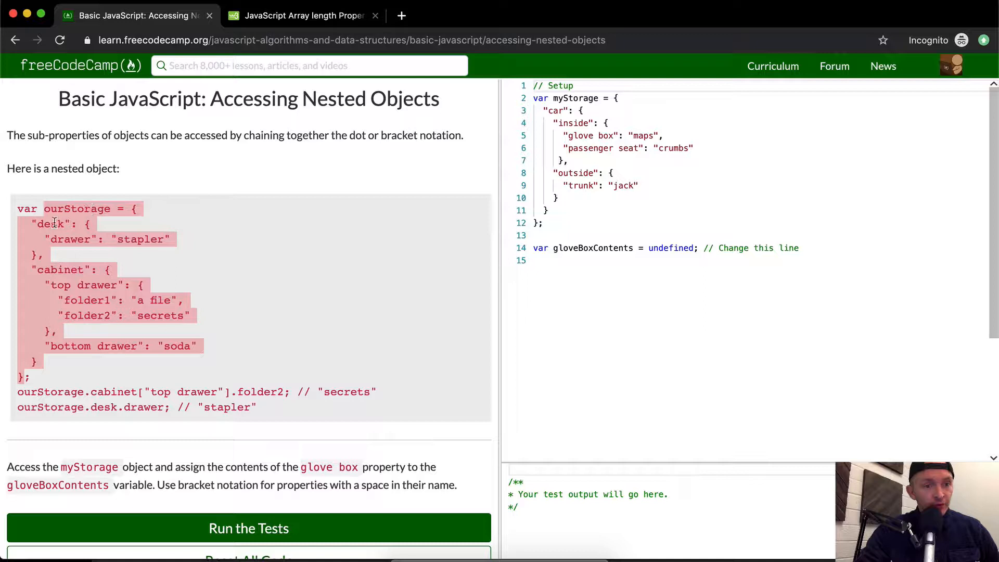
click(115, 239)
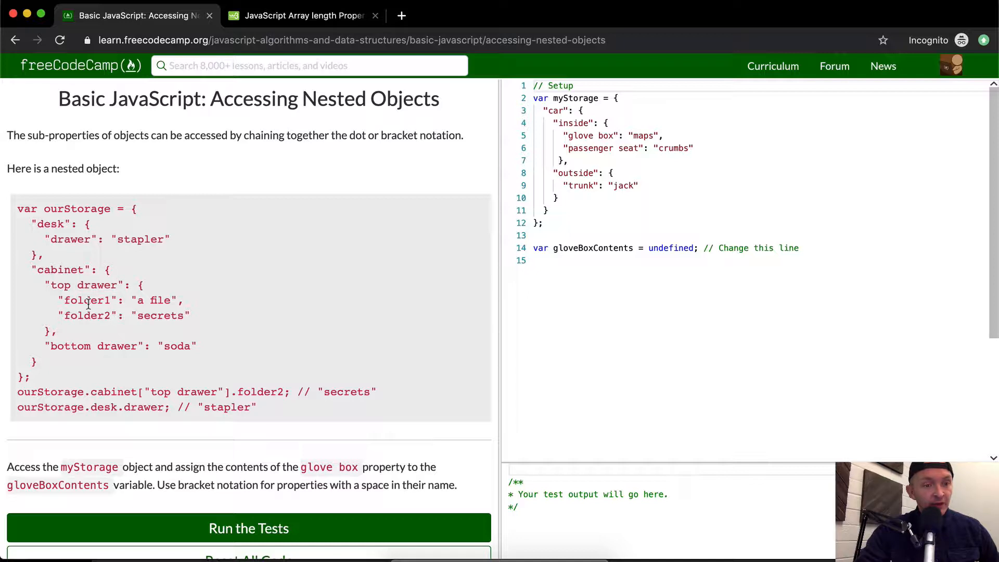
double_click(86, 300)
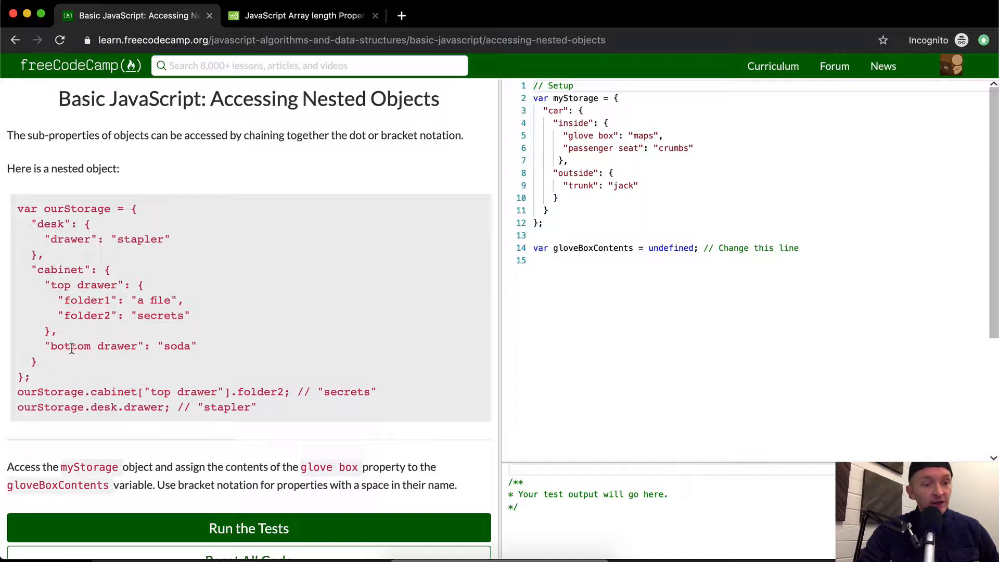
double_click(179, 346)
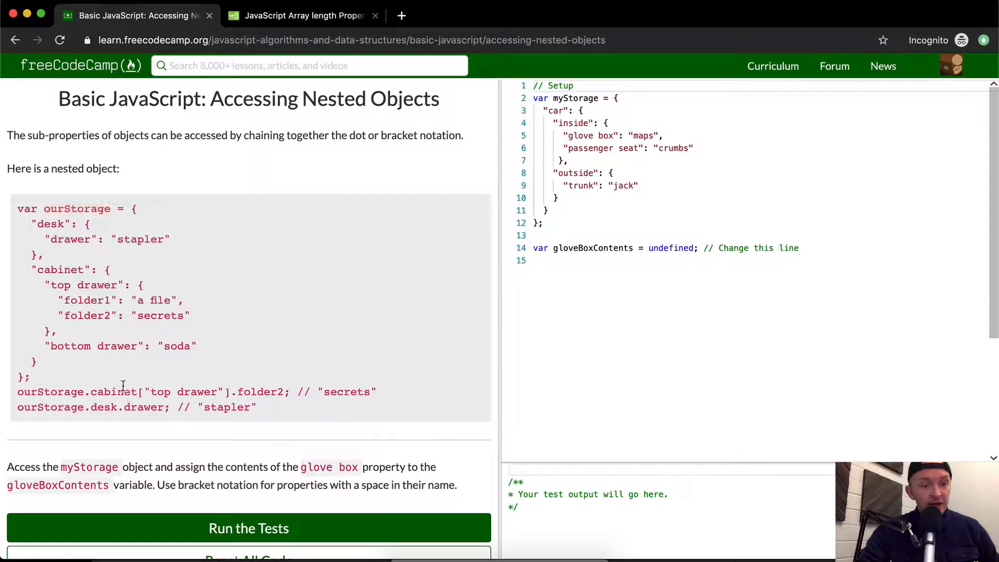
double_click(61, 270)
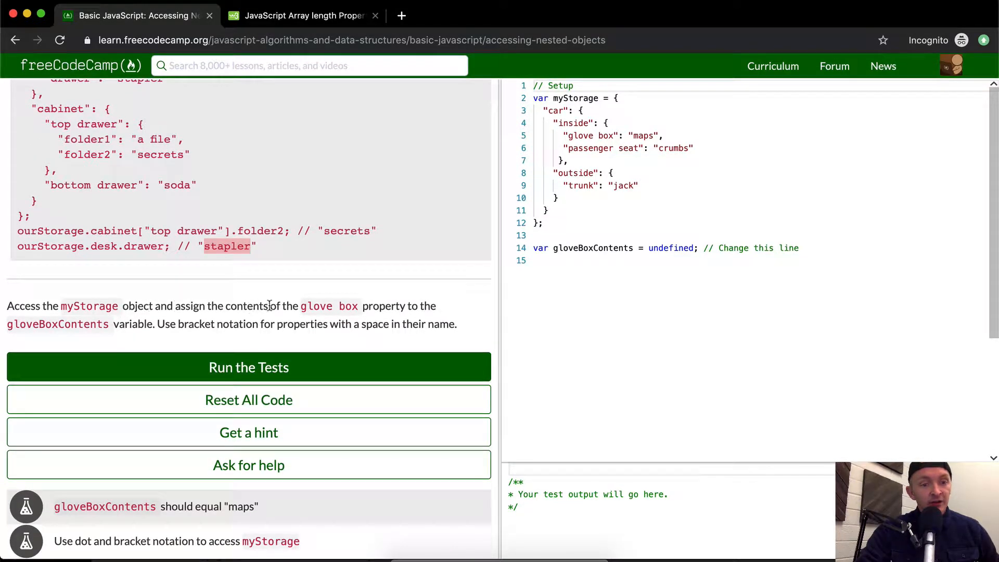
mouse_move(380, 306)
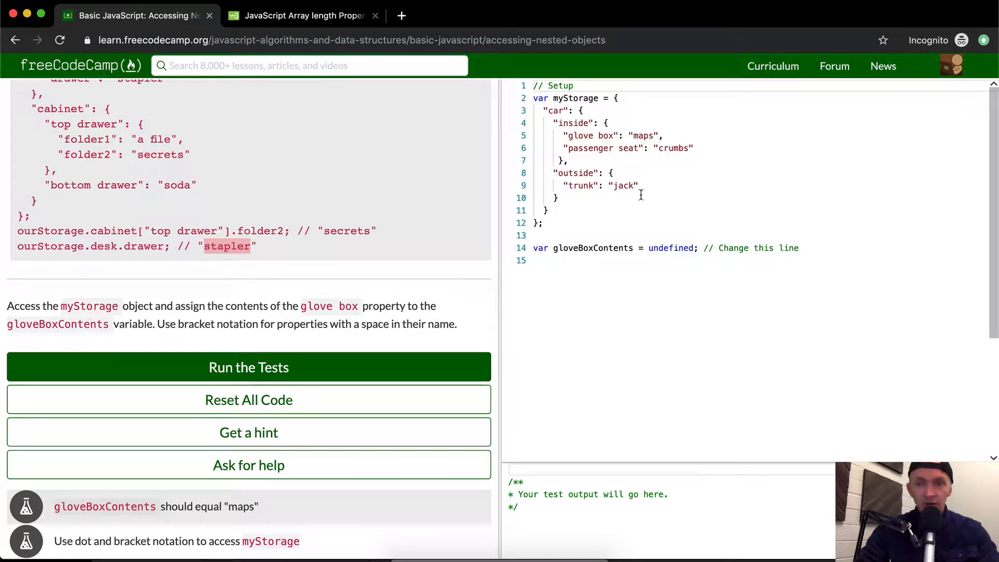
double_click(582, 136)
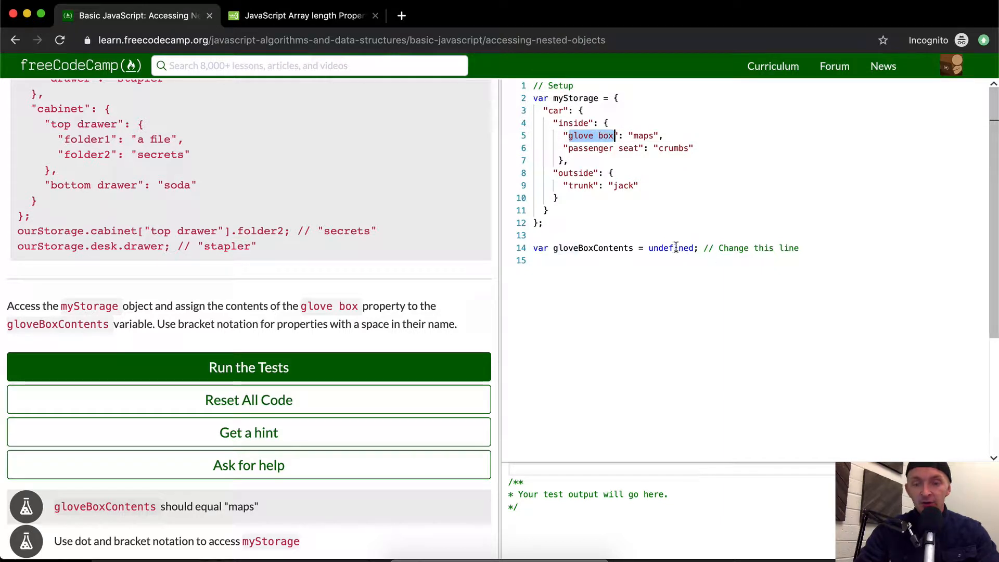
Add console.log(gloveBoxContents) and set gloveBoxContents to "nothing yet" instead of undefined.
text(console.log()
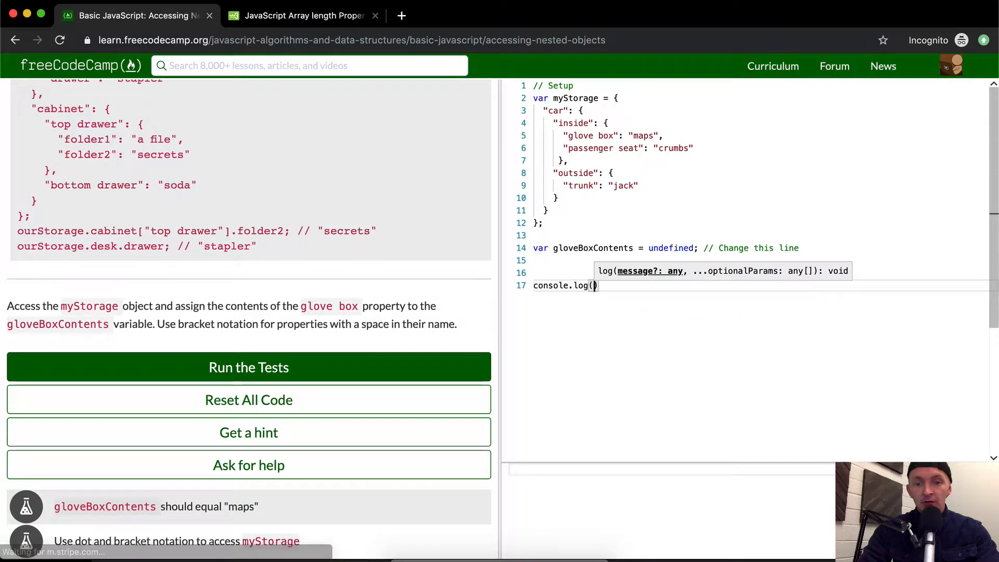
text(gloveBoxC)
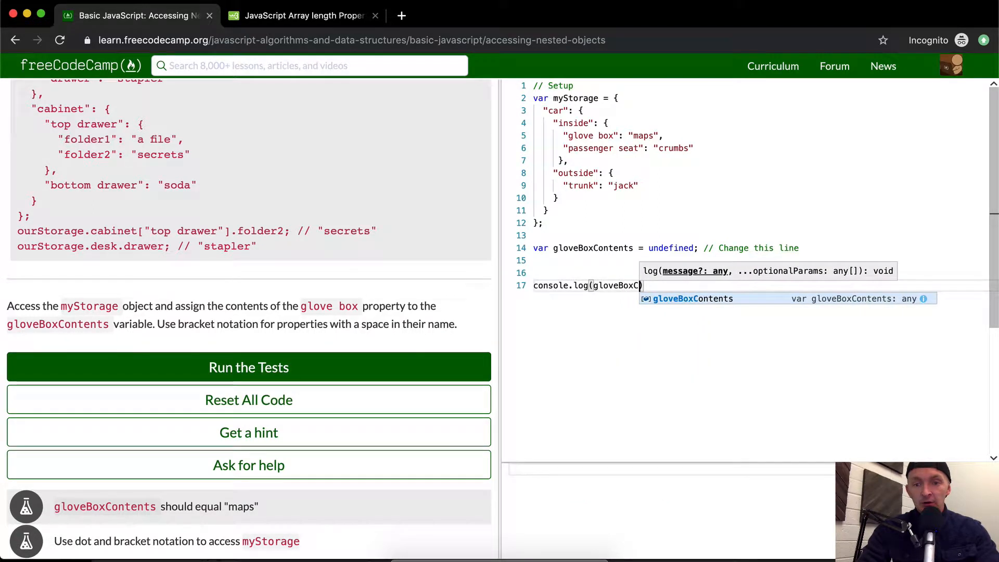
text(ontents))
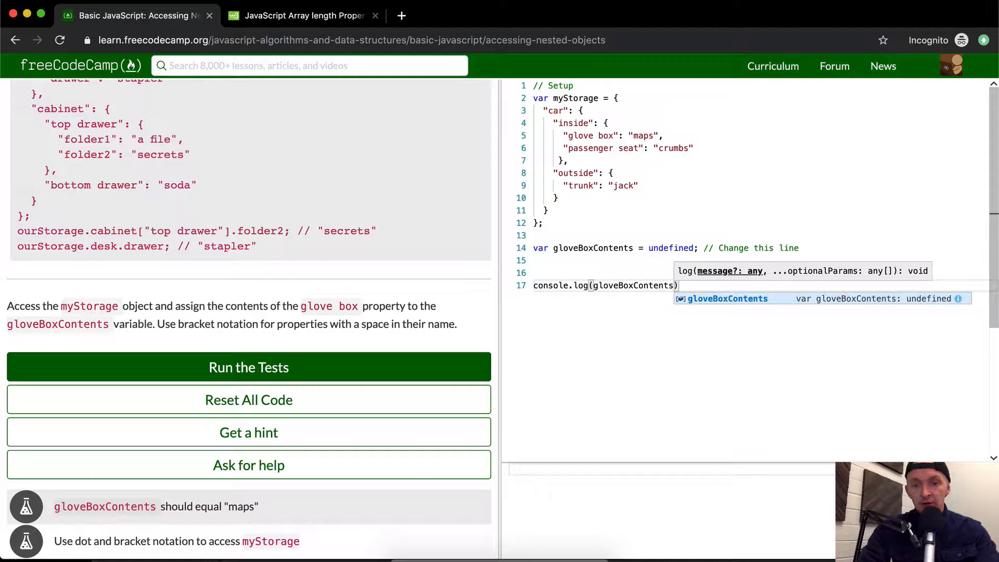
click(687, 309)
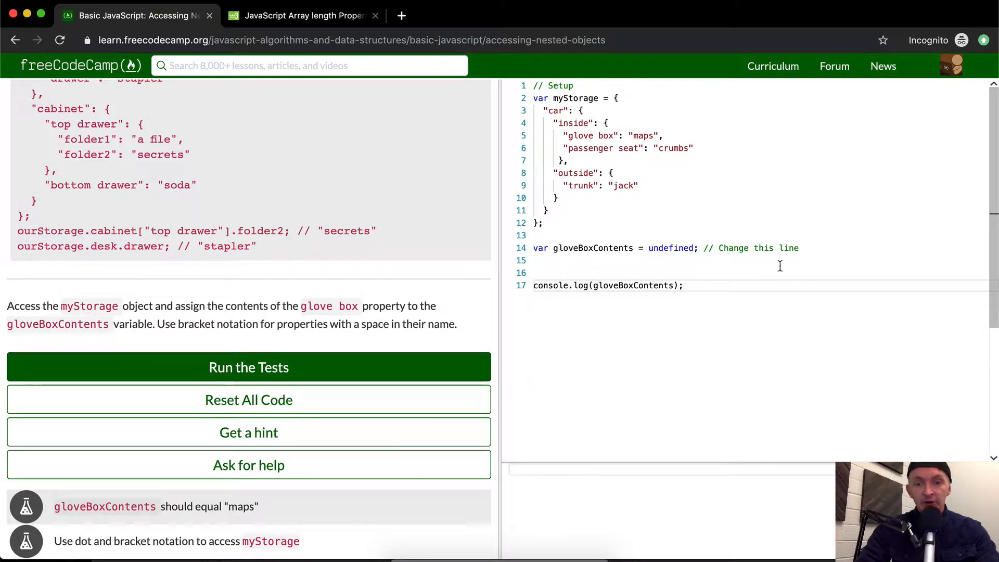
double_click(671, 248)
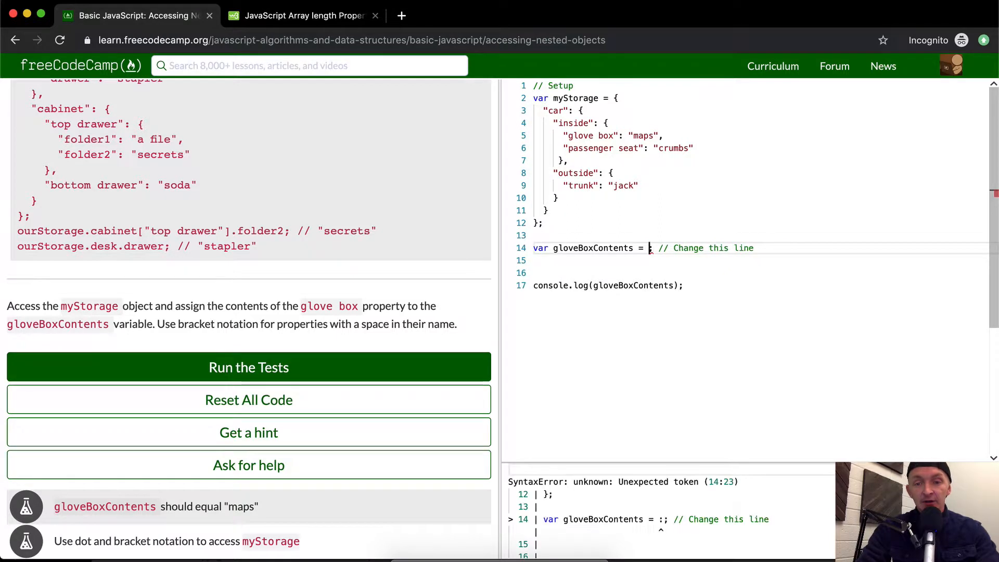
text("noth)
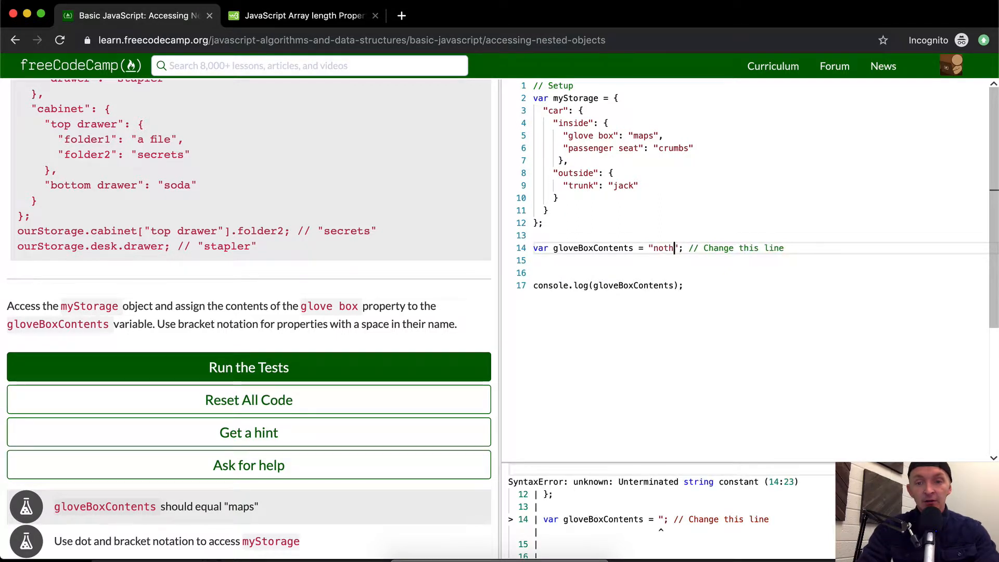
text(ing yet)
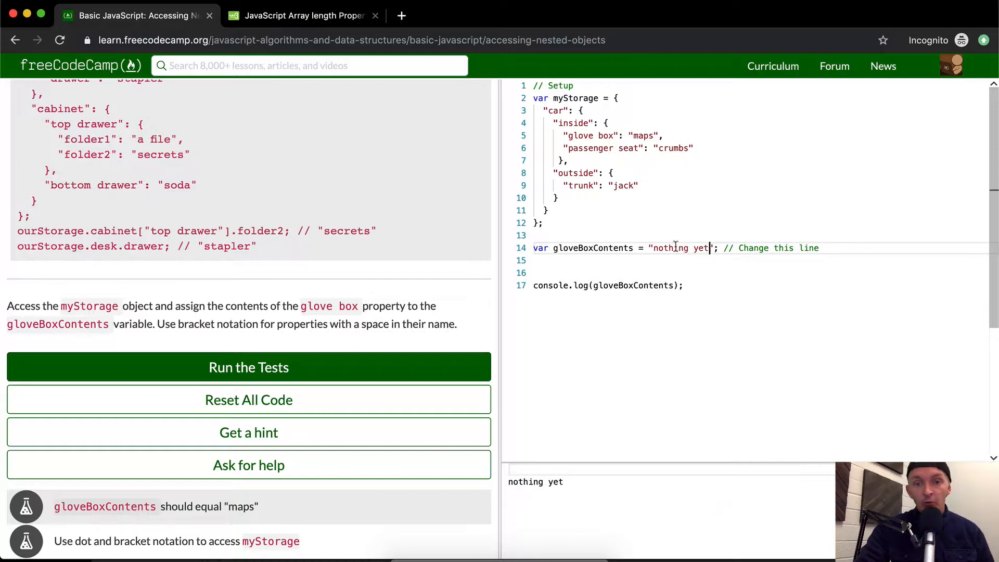
mouse_move(596, 298)
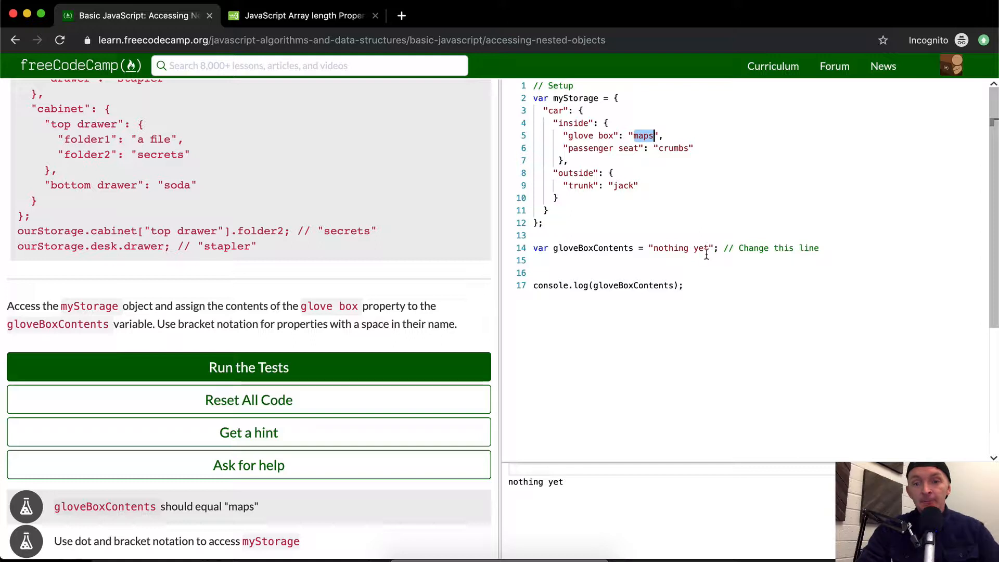
Assign myStorage.car.inside to gloveBoxContents, checking the car key in the setup object.
double_click(681, 248)
text(myStora)
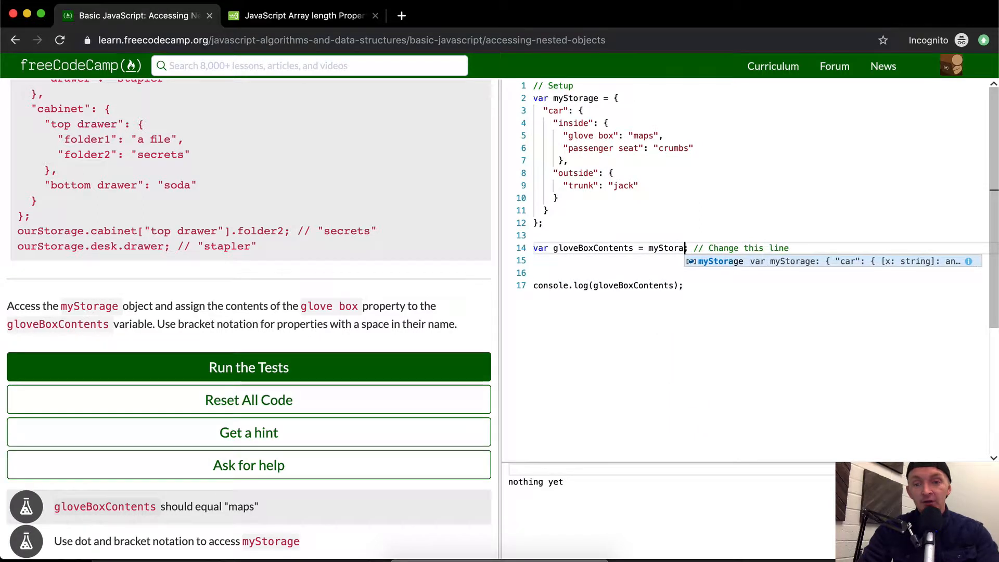
text(ge)
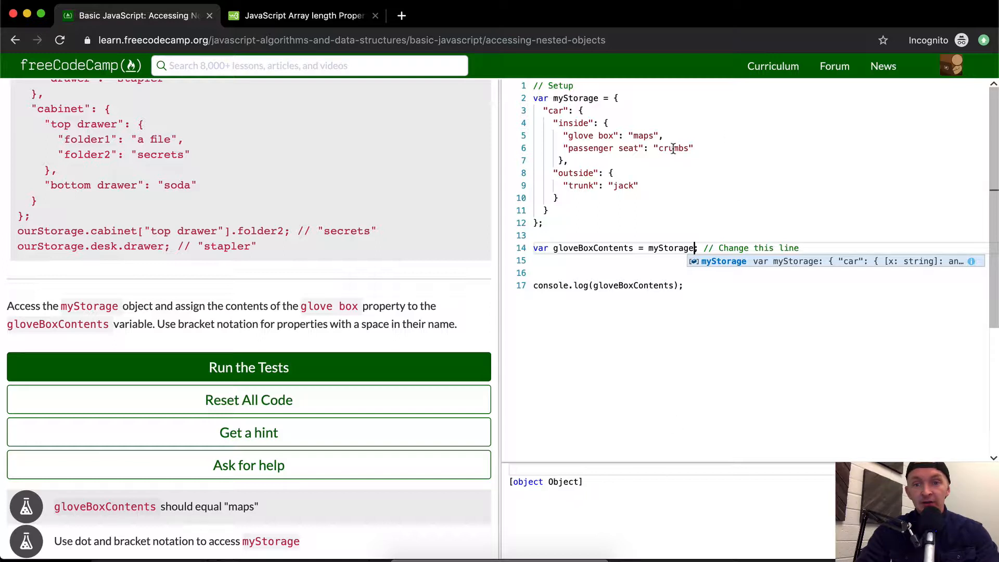
mouse_move(645, 194)
text(.)
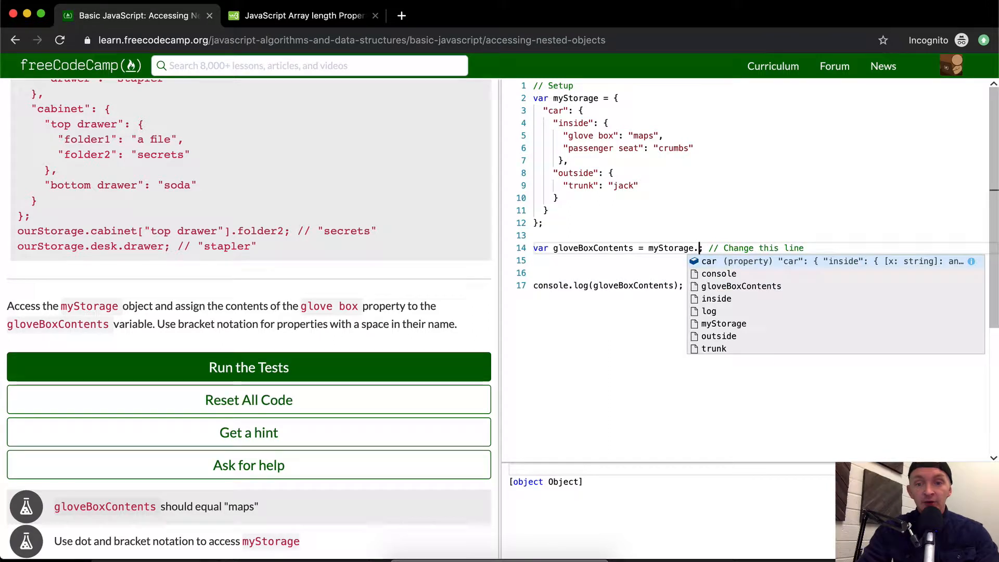
text(car)
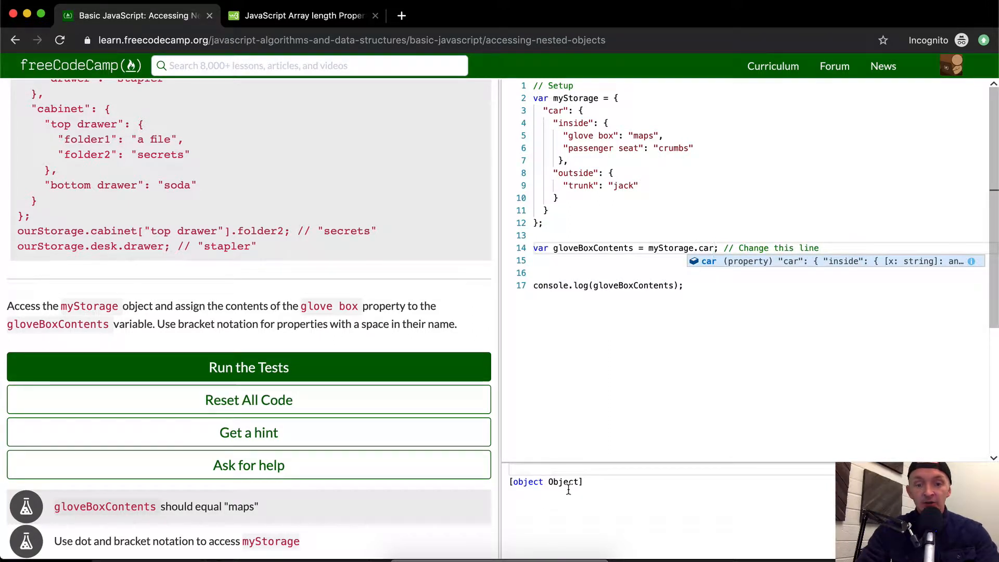
mouse_move(568, 487)
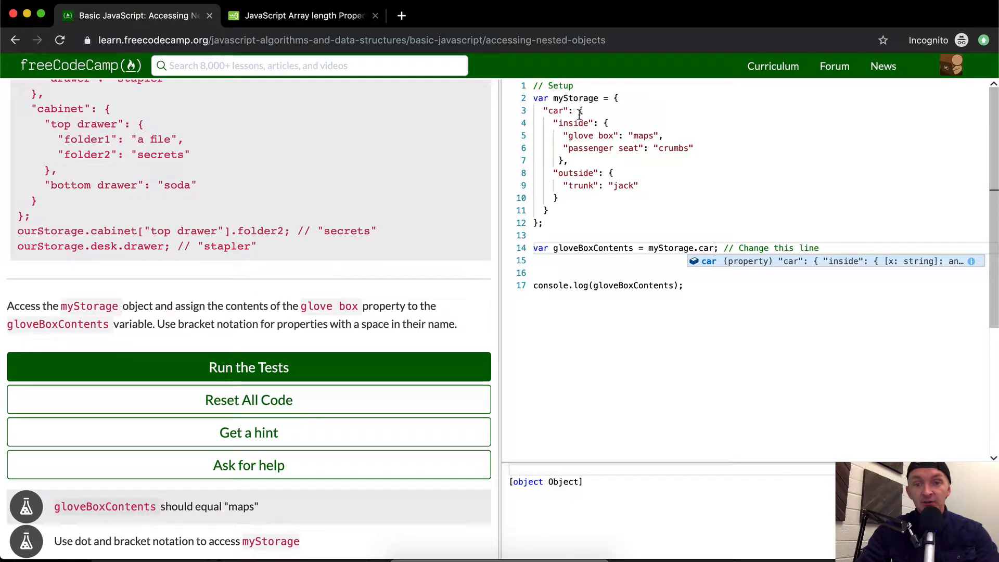
drag(580, 110, 558, 198)
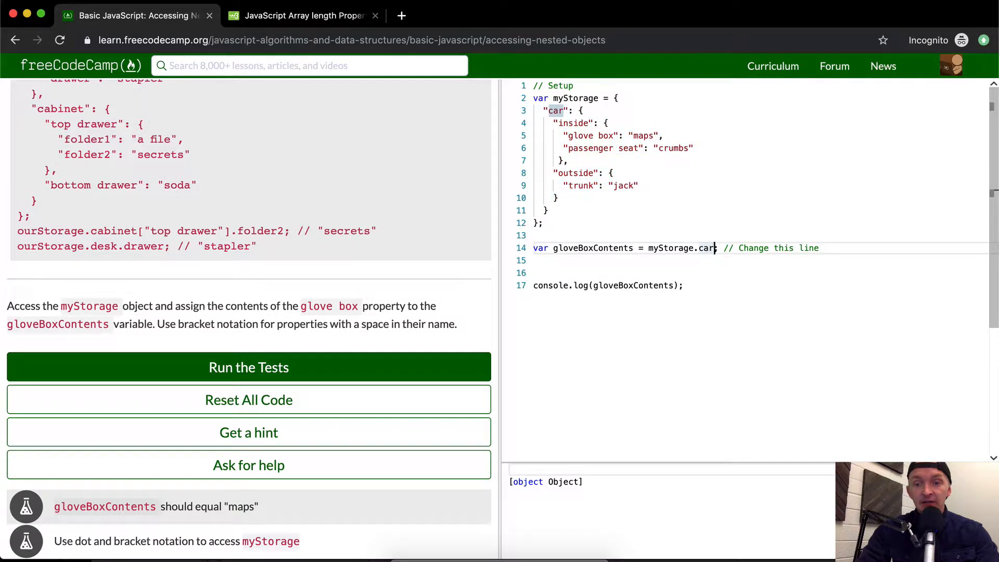
text(.inside)
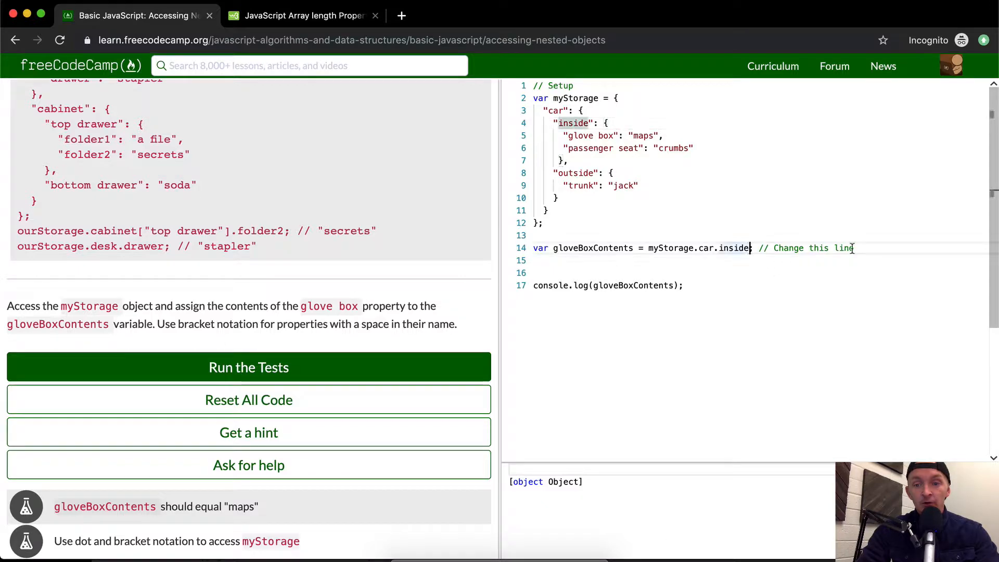
Extend line 14 to myStorage.car.inside["glove box"] and run the tests.
text(.)
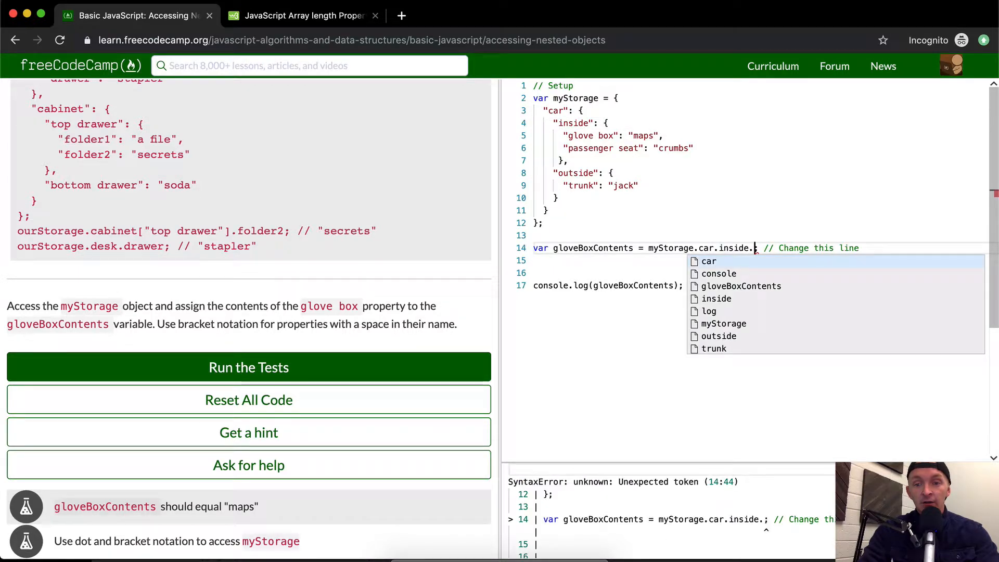
text(glove box")
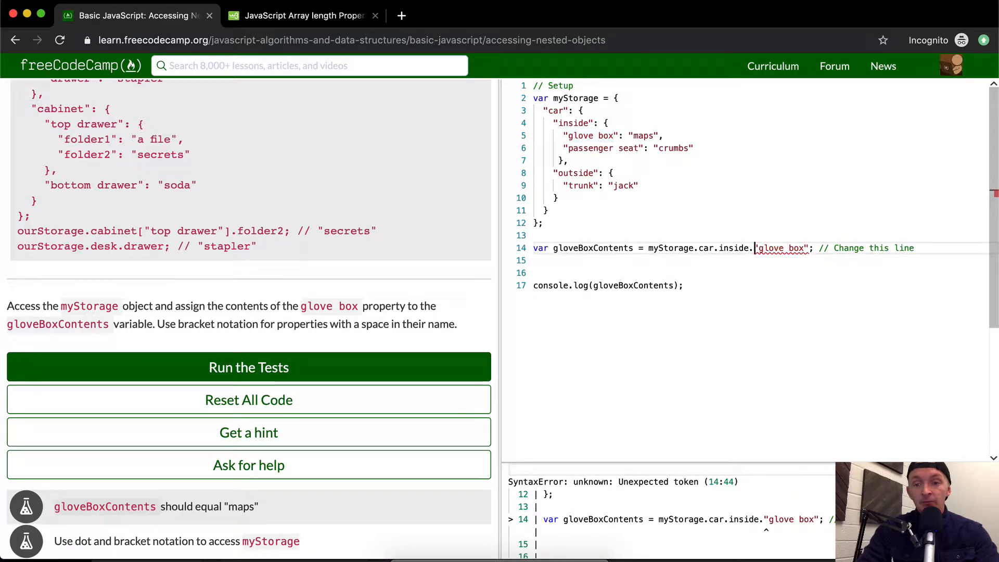
text([)
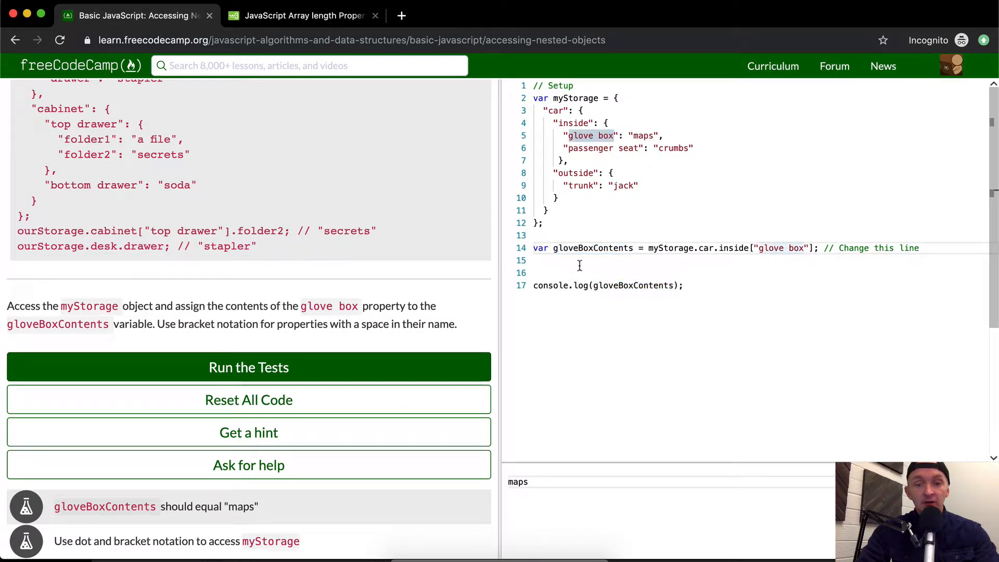
click(249, 367)
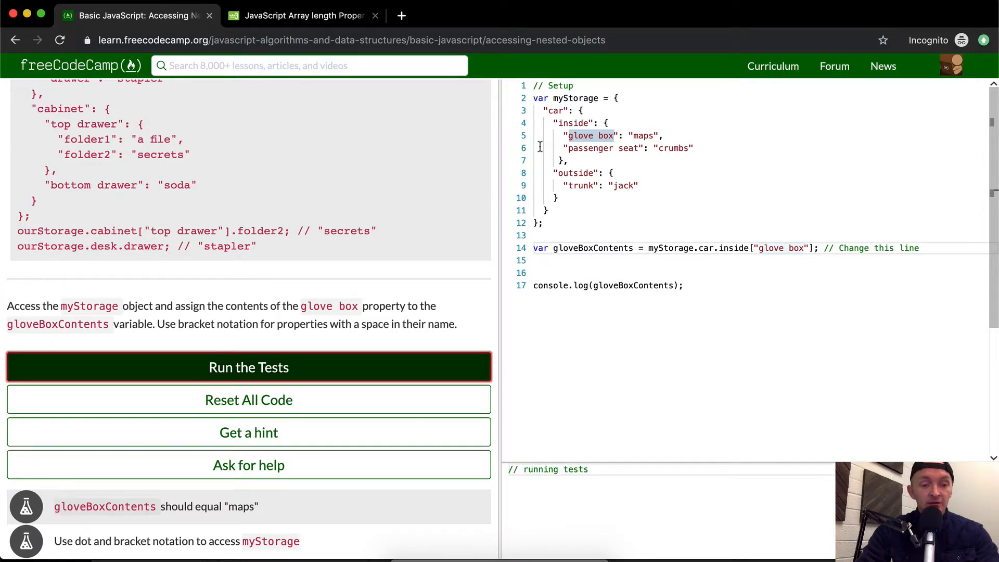
Rerun the tests so both pass, then select inside on line 14 for bracket notation.
click(249, 367)
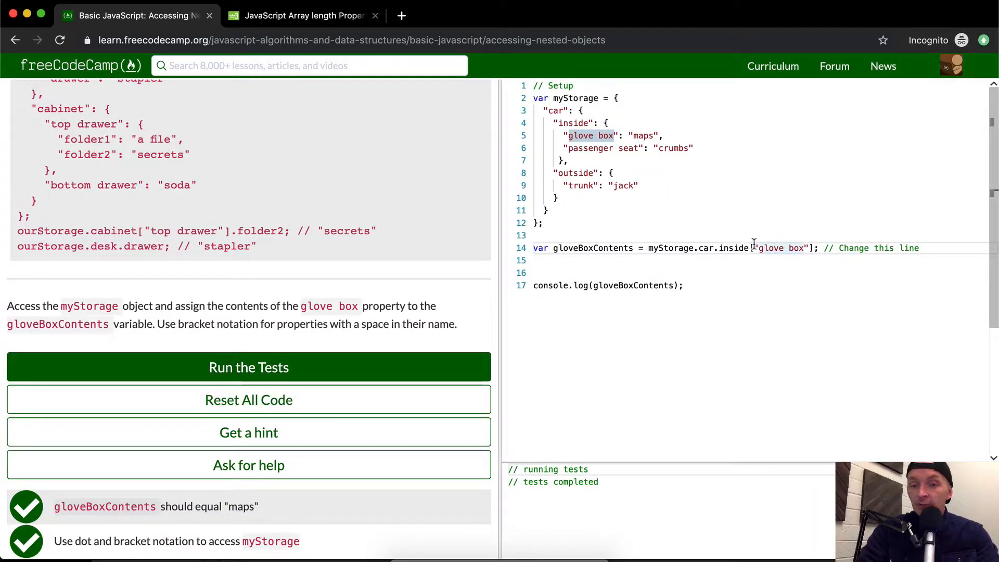
double_click(734, 247)
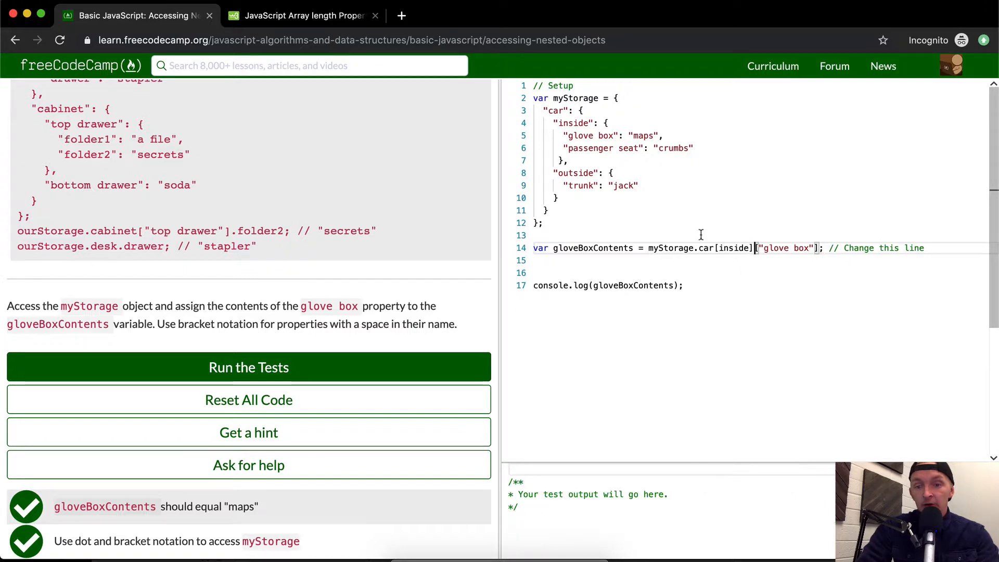
Rewrite line 14 as myStorage["car"]["inside"]["glove box"] and run the tests.
text([car)
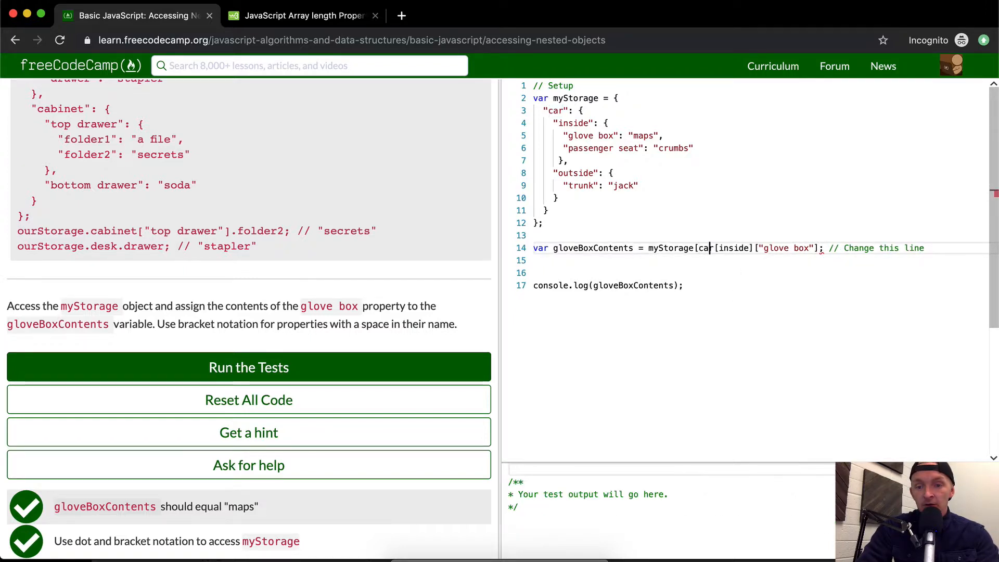
text(r)
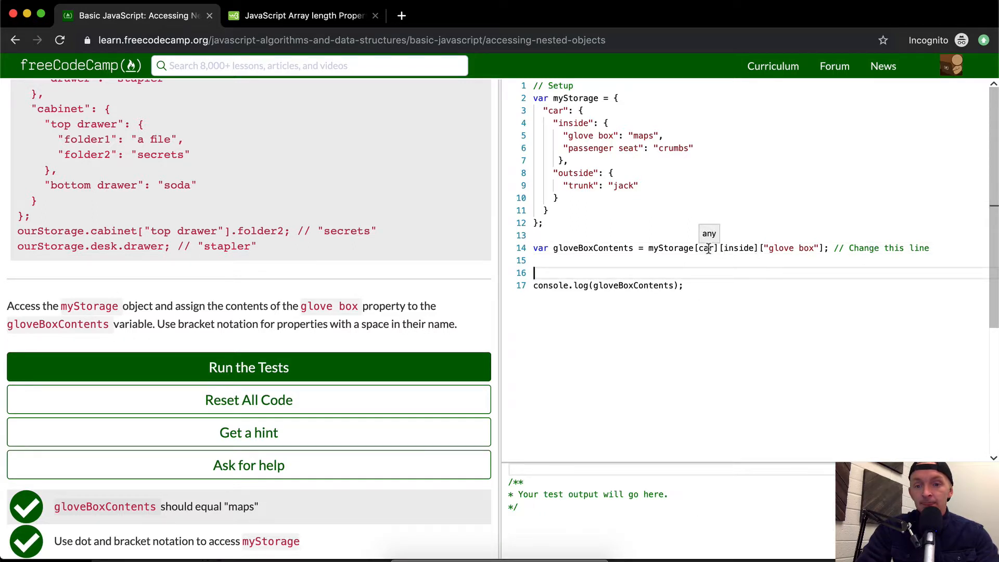
double_click(710, 248)
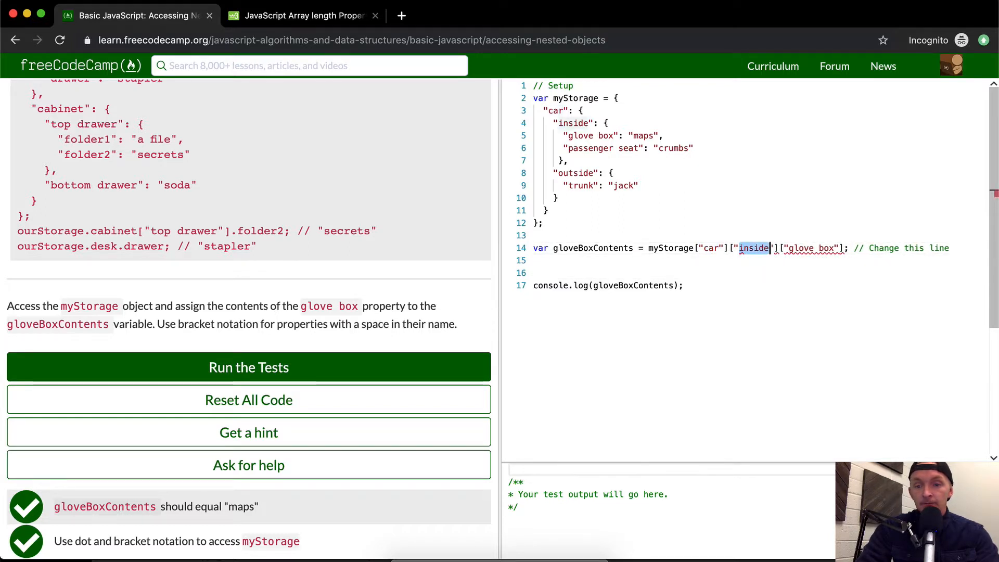
click(249, 367)
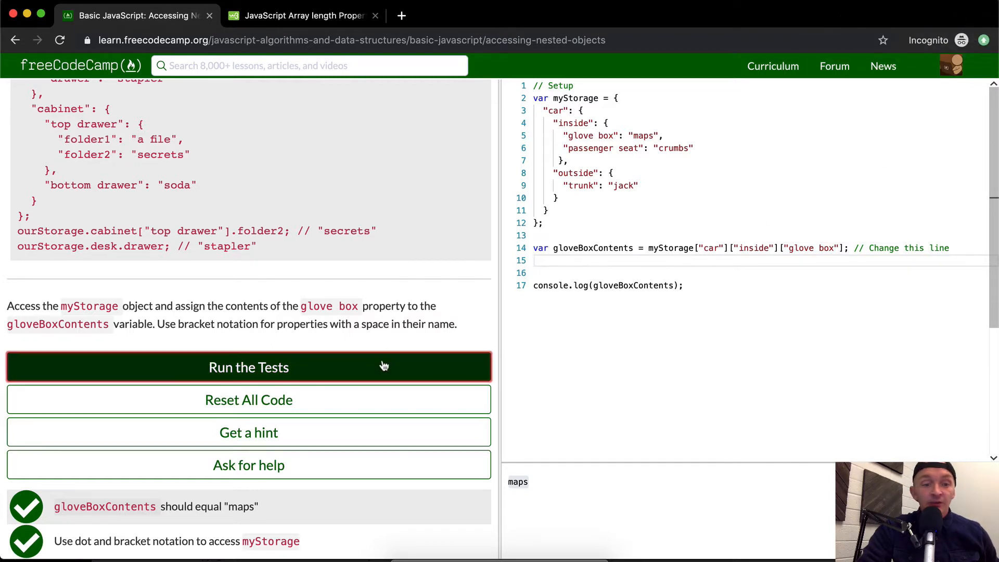
click(249, 367)
text(.)
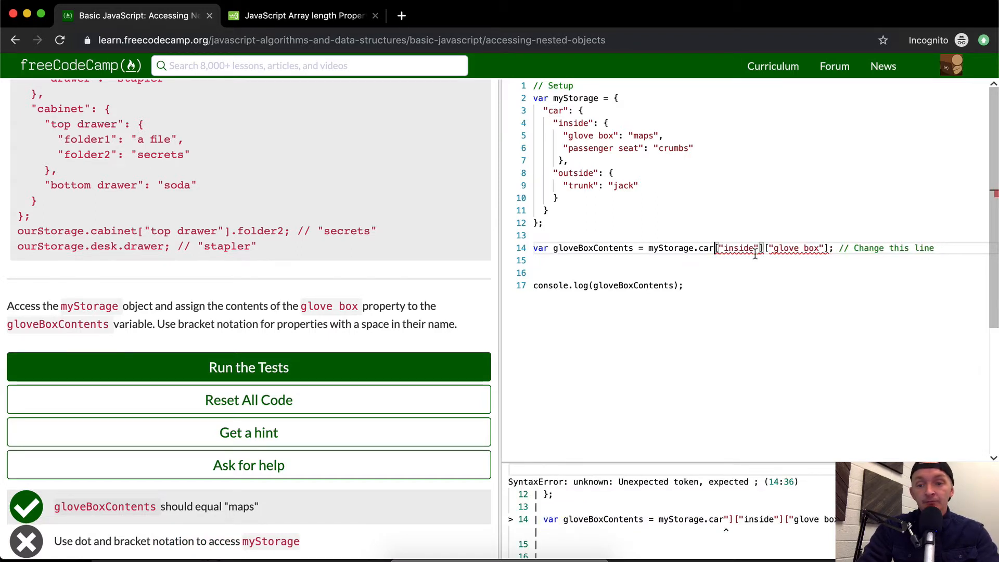
Run tests on car["inside"], then restore line 14 to myStorage.car.inside["glove box"].
click(249, 367)
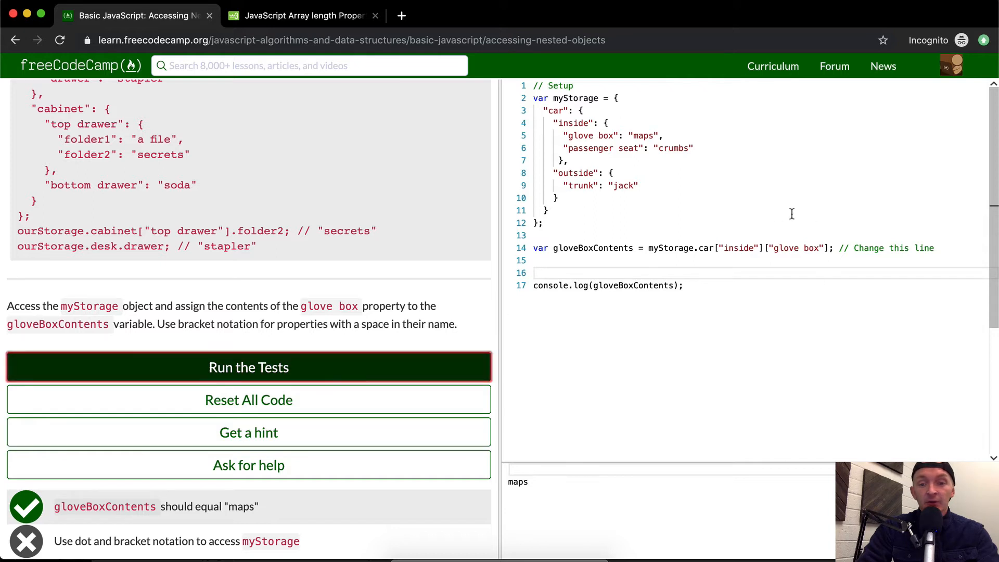
click(249, 367)
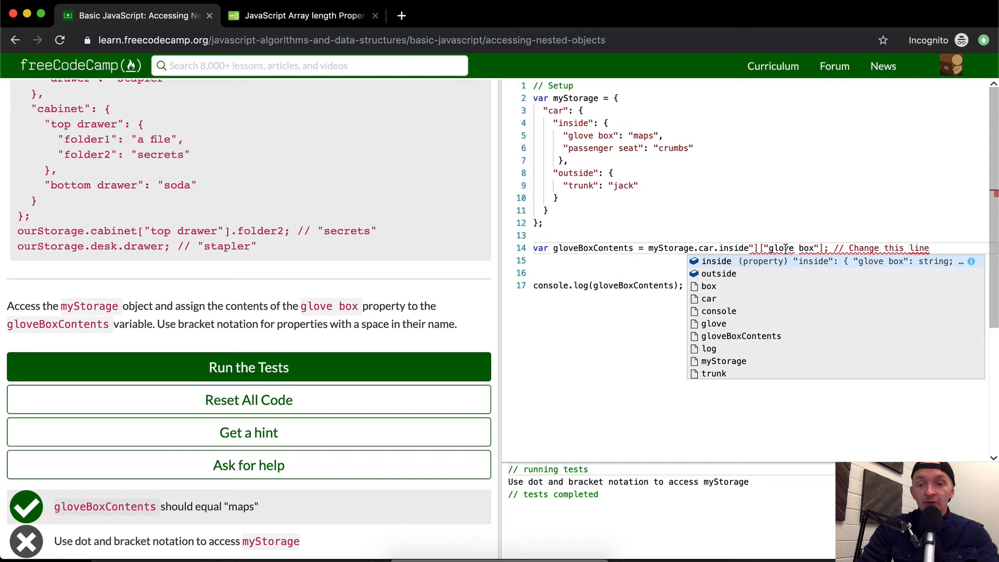
text(.)
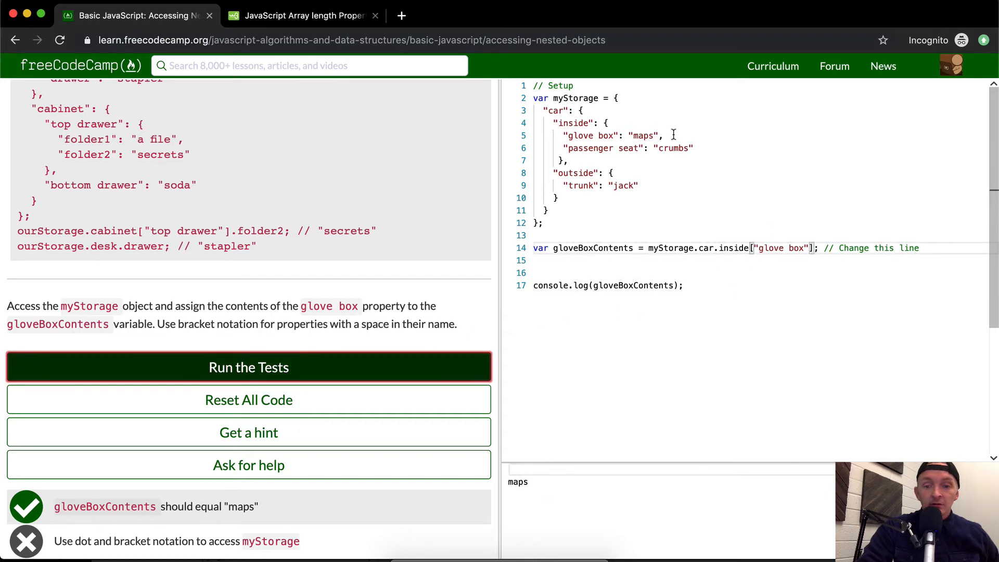
Run the tests before and after removing the blank line, with both tests passing.
click(249, 366)
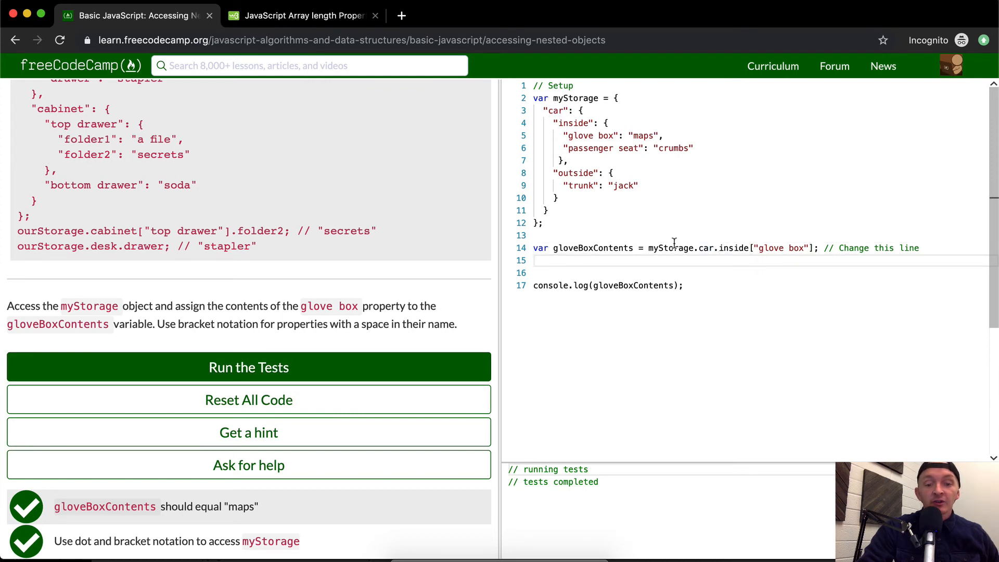
mouse_move(413, 463)
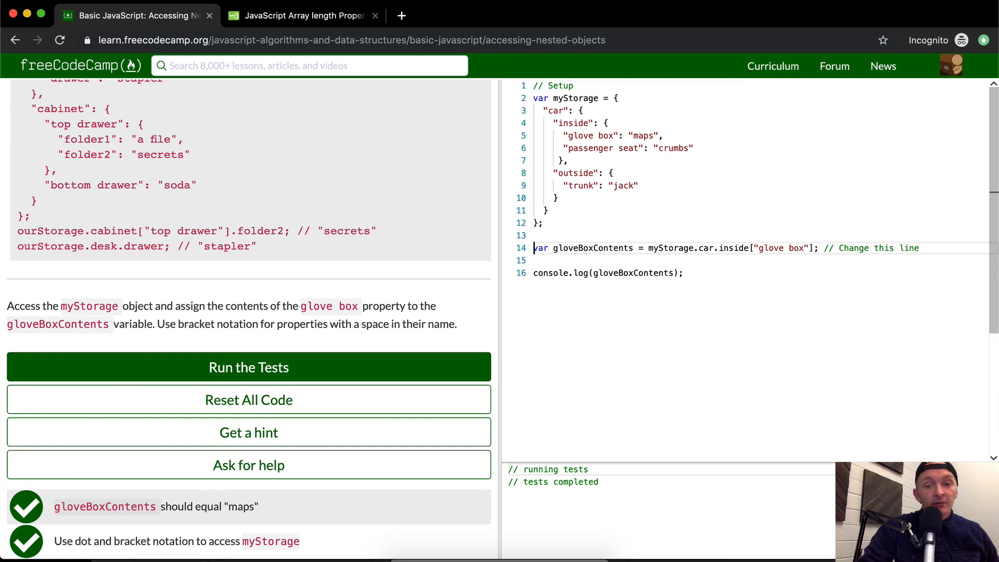
click(248, 366)
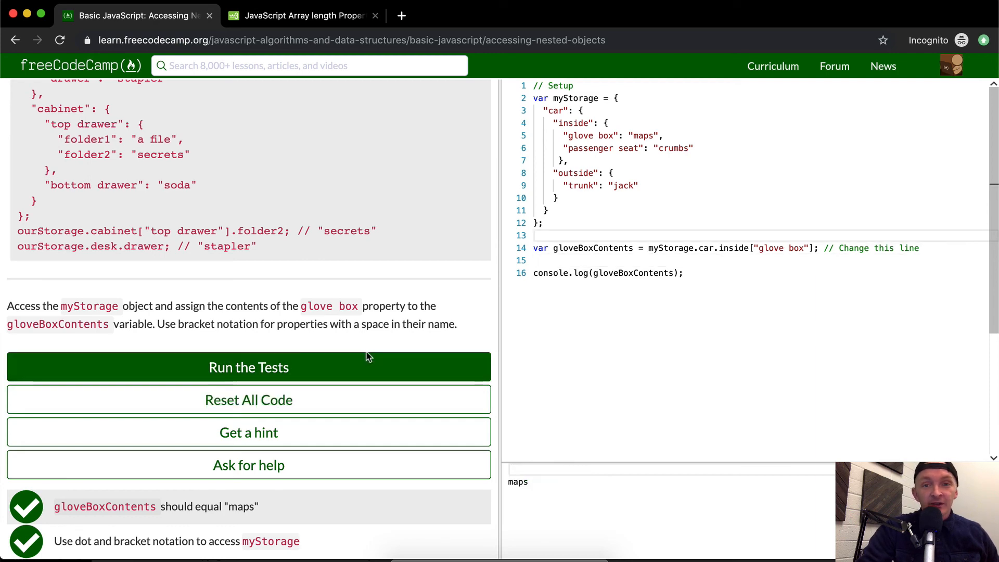